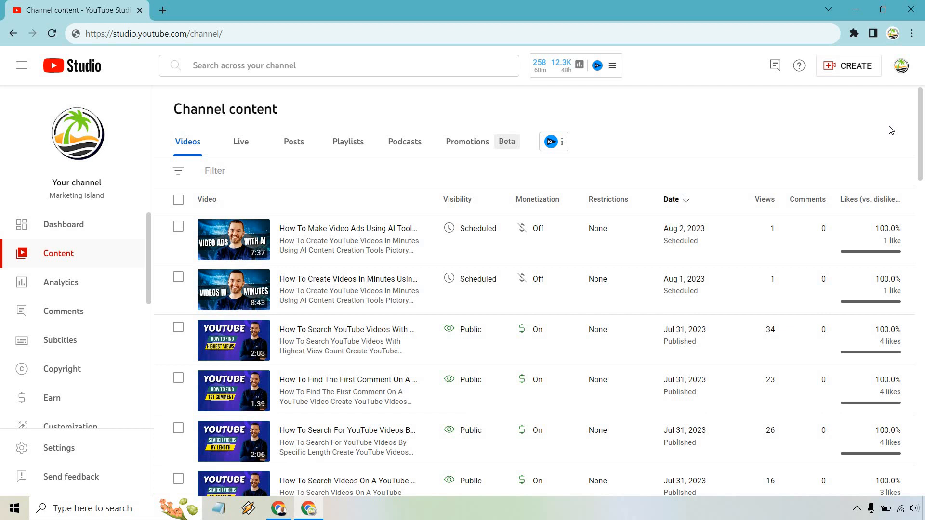
{"action": "mouse_move", "coordinate": [348, 240]}
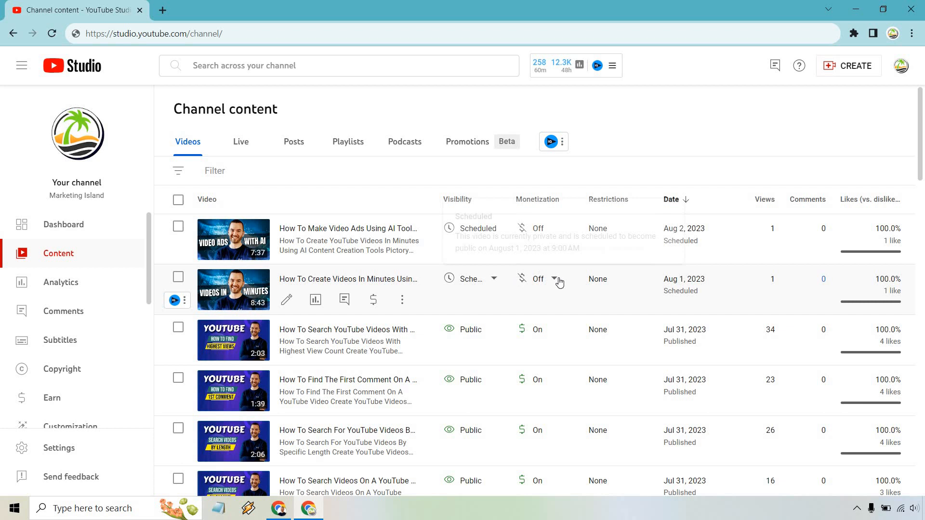
Step: Start turning on monetization for the scheduled video from the list, then back out of the questionnaire
{"action": "left_click", "coordinate": [555, 279]}
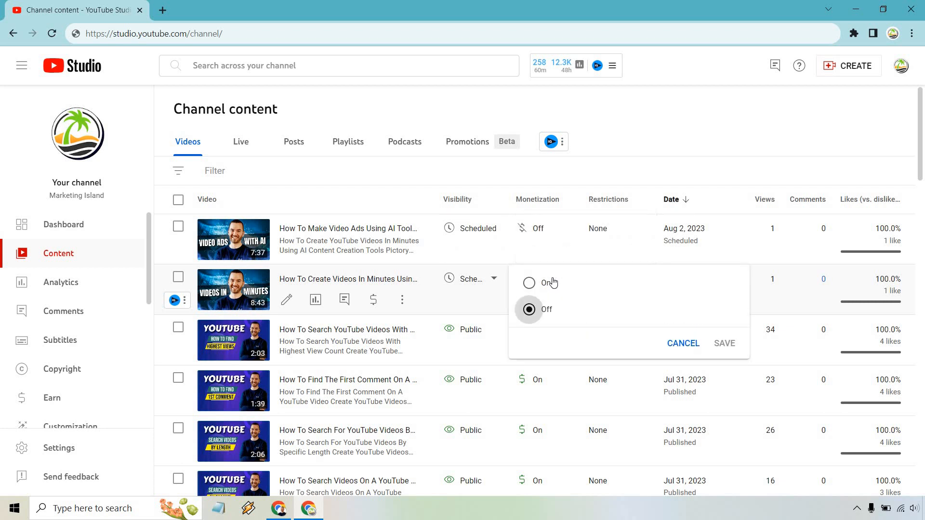
{"action": "left_click", "coordinate": [530, 283]}
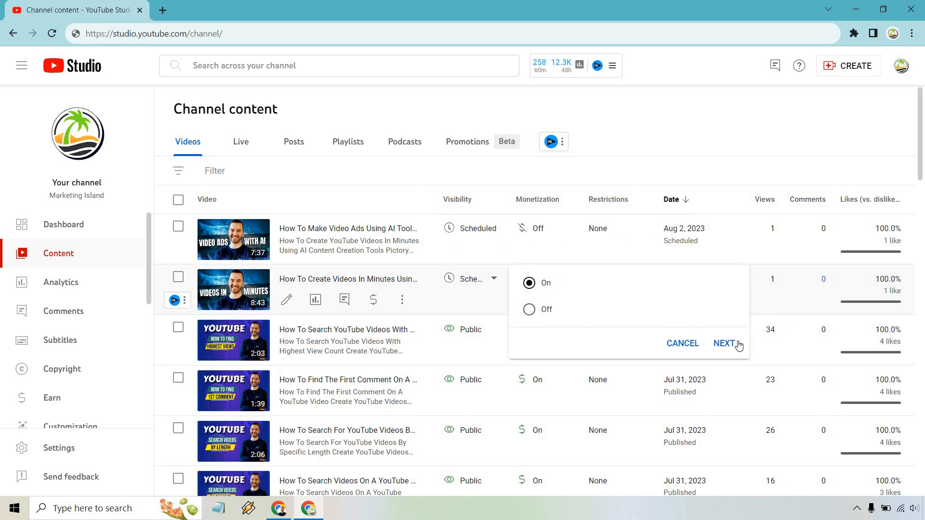
{"action": "left_click", "coordinate": [724, 343]}
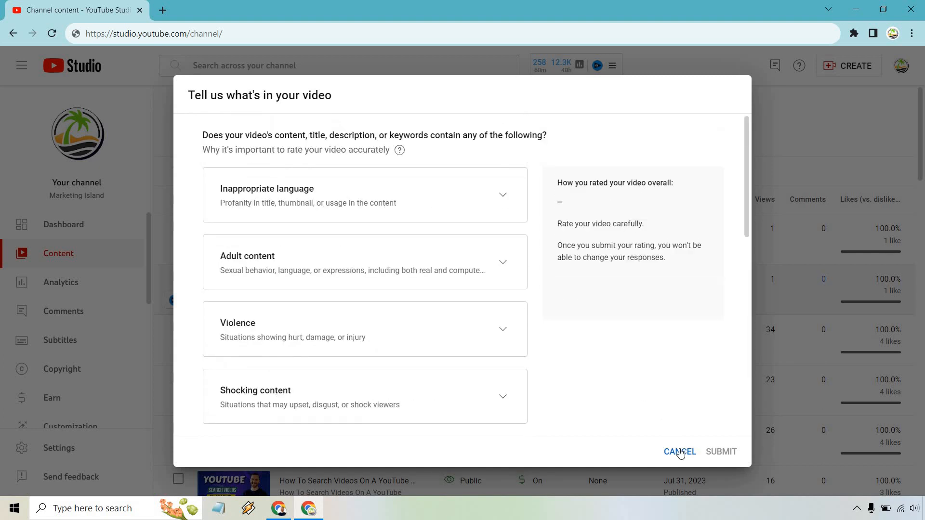
{"action": "left_click", "coordinate": [678, 452]}
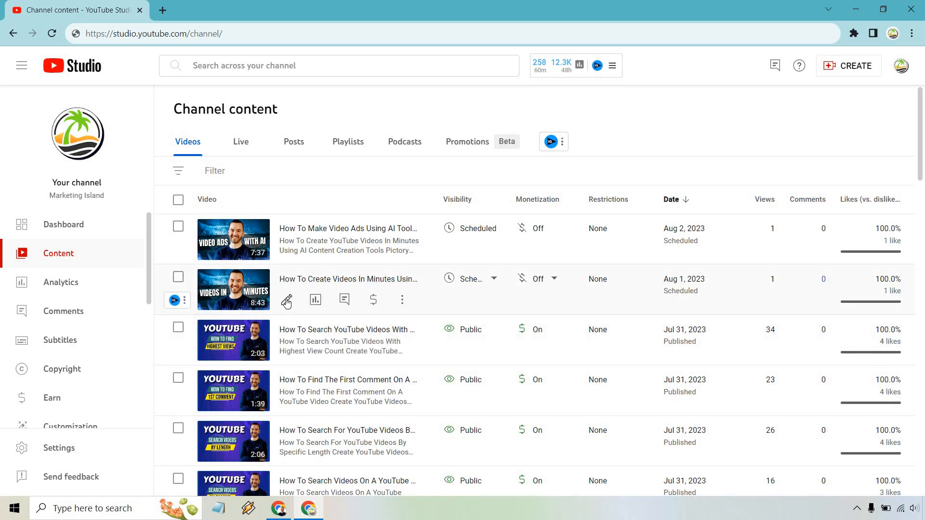
{"action": "mouse_move", "coordinate": [286, 301]}
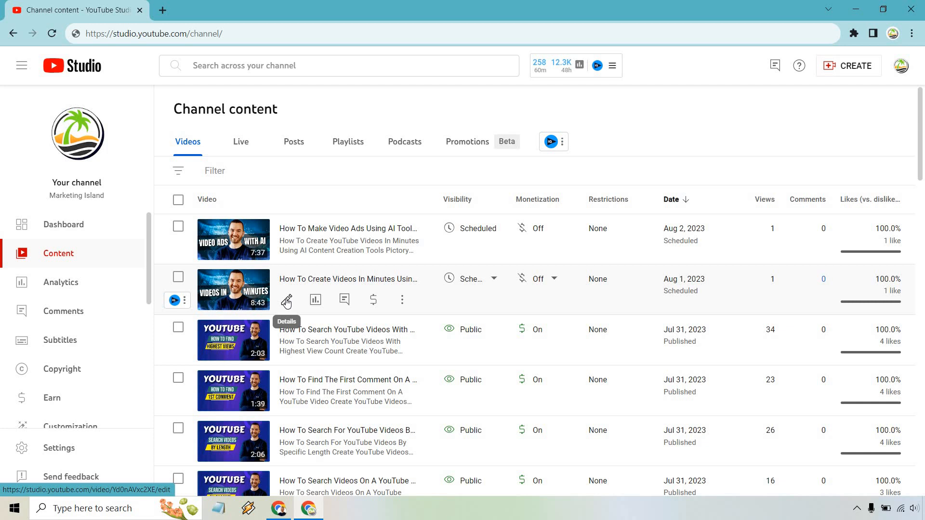
Step: Open the scheduled video's details page and go to its Monetization section
{"action": "left_click", "coordinate": [286, 299]}
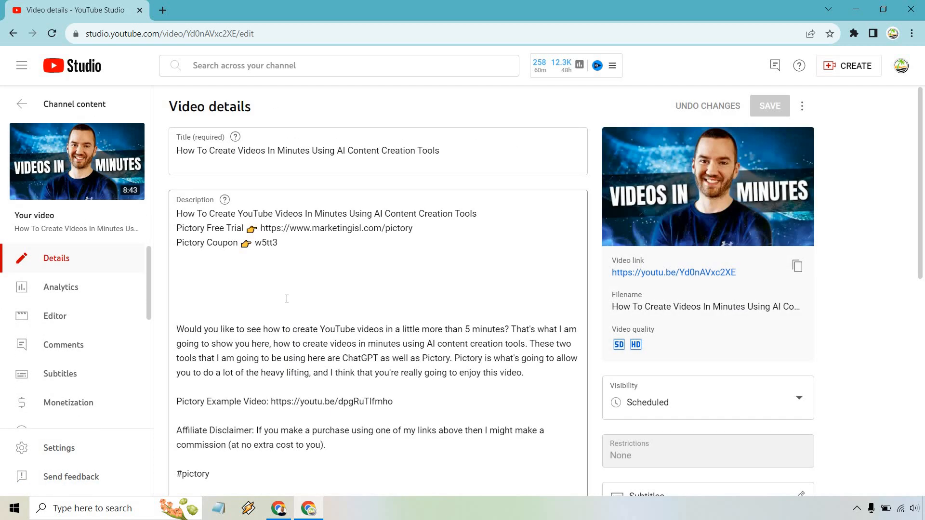
{"action": "left_click", "coordinate": [67, 403]}
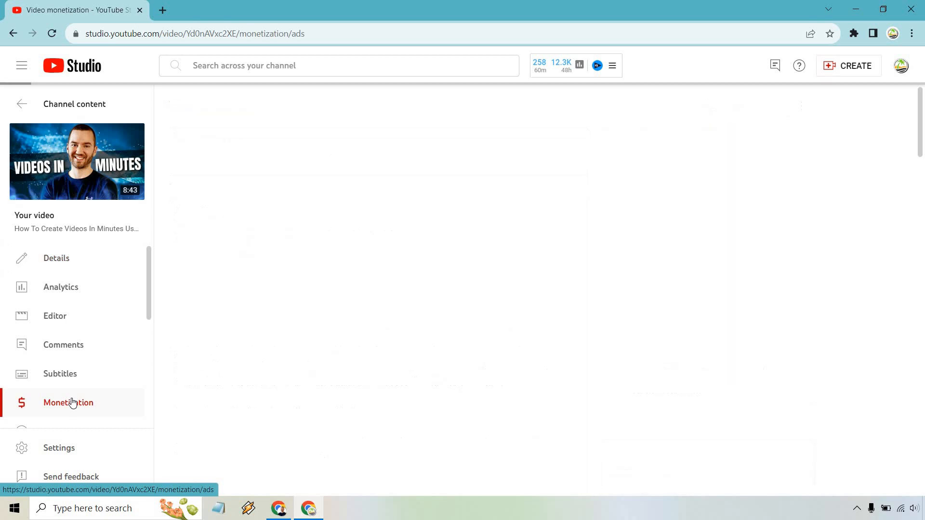
Step: Bring up the 'Tell us what's in your video' questionnaire and peek at the Adult content options
{"action": "left_click", "coordinate": [67, 403]}
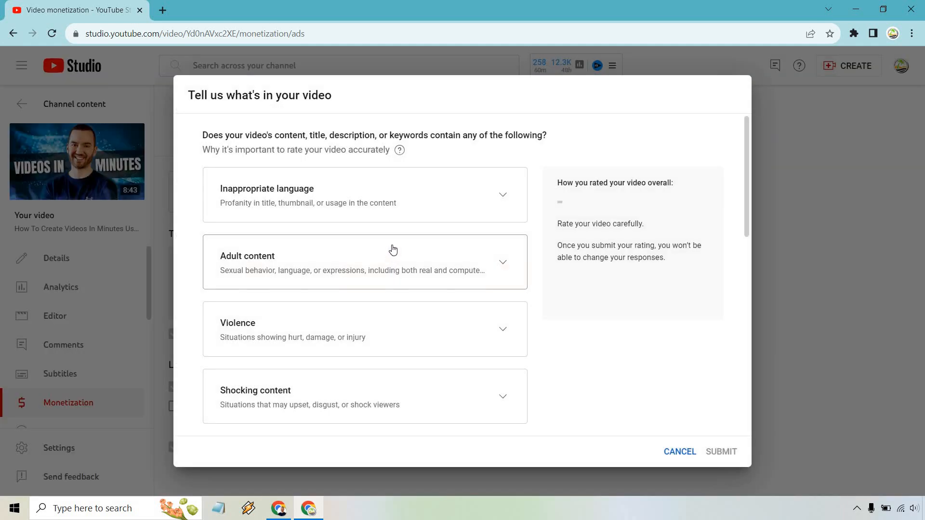
{"action": "mouse_move", "coordinate": [426, 161]}
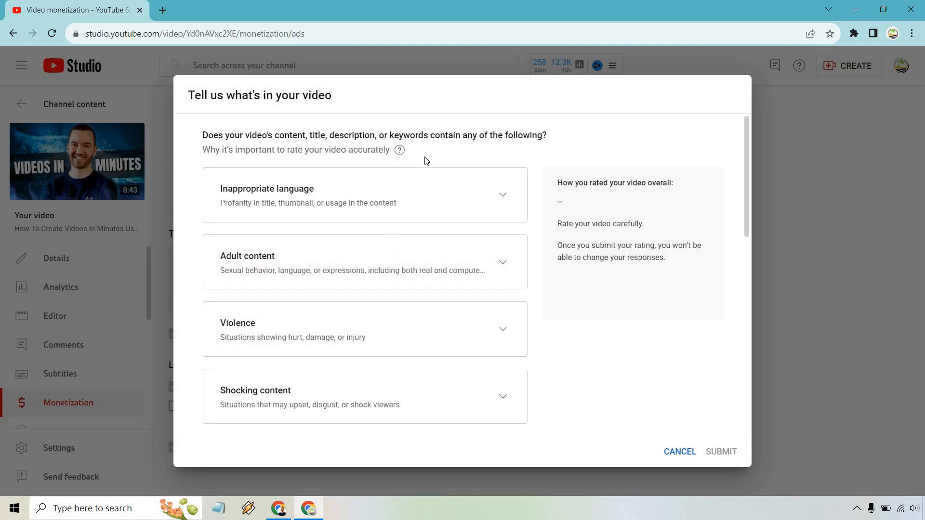
{"action": "mouse_move", "coordinate": [483, 201]}
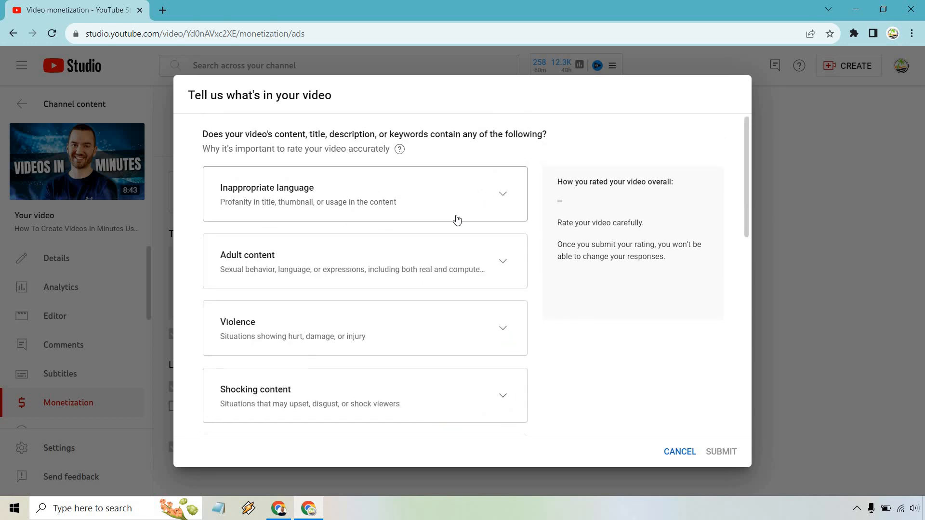
{"action": "left_click", "coordinate": [365, 261]}
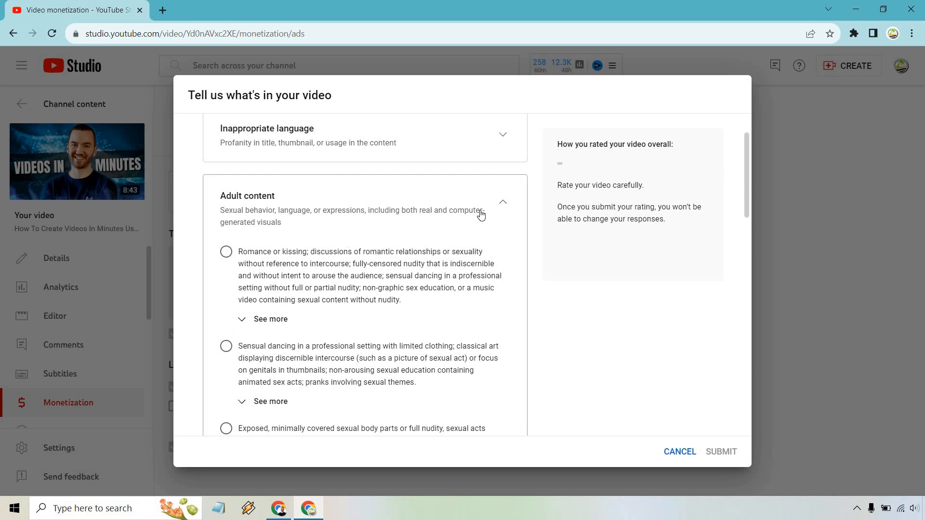
{"action": "left_click", "coordinate": [502, 201]}
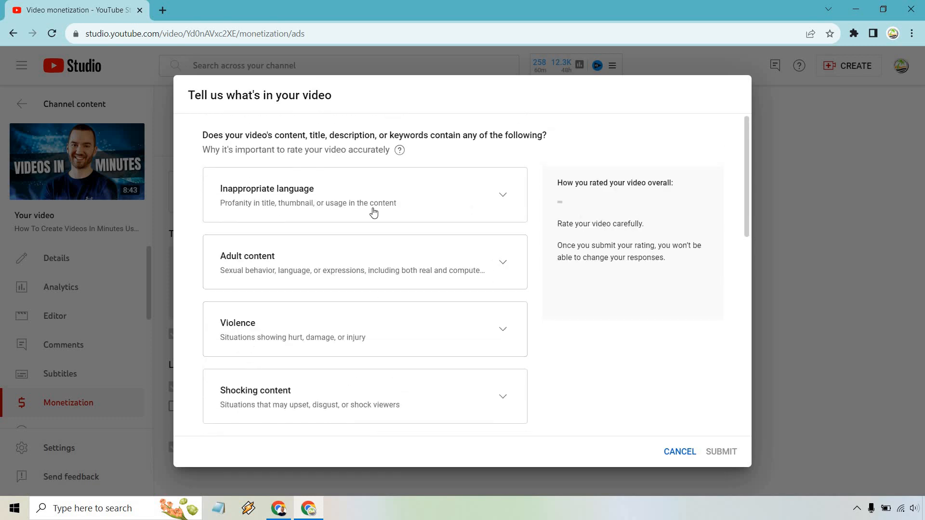
{"action": "mouse_move", "coordinate": [446, 227]}
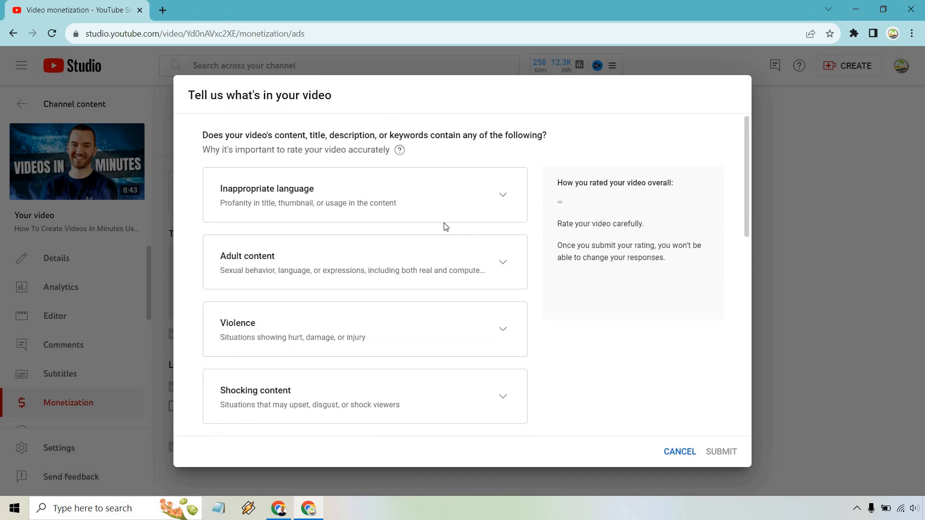
Step: Tick 'None of the above' at the bottom of the questionnaire for a Safe for ads rating
{"action": "scroll", "scroll_direction": "down", "scroll_amount": 3}
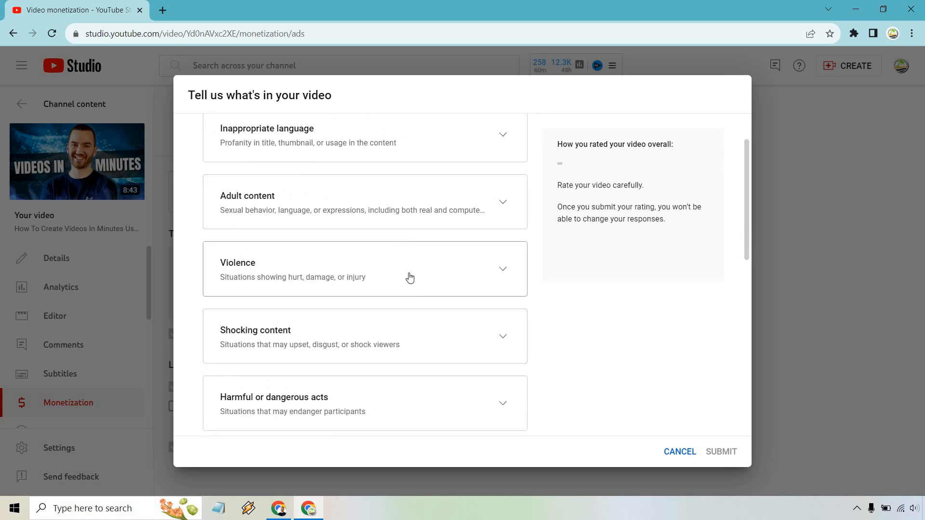
{"action": "scroll", "scroll_direction": "down", "scroll_amount": 3}
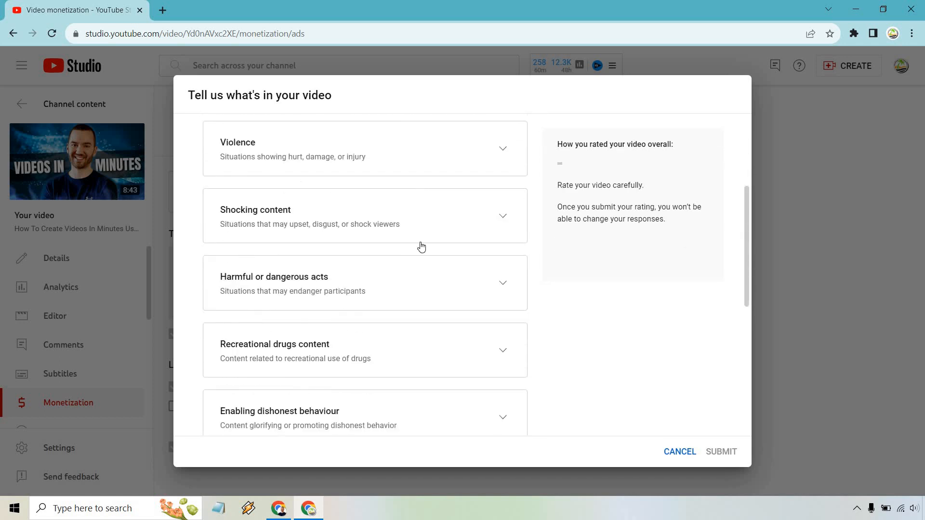
{"action": "scroll", "scroll_direction": "down", "scroll_amount": 3}
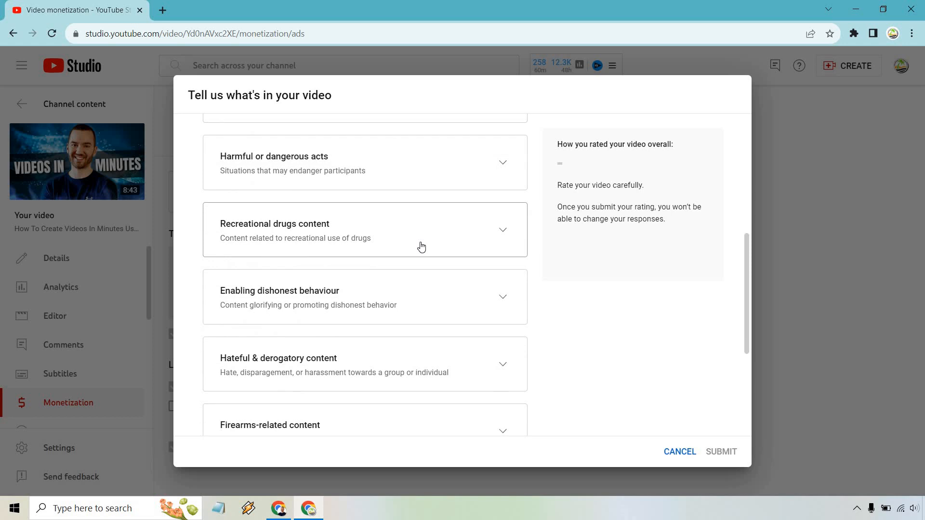
{"action": "scroll", "scroll_direction": "down", "scroll_amount": 3}
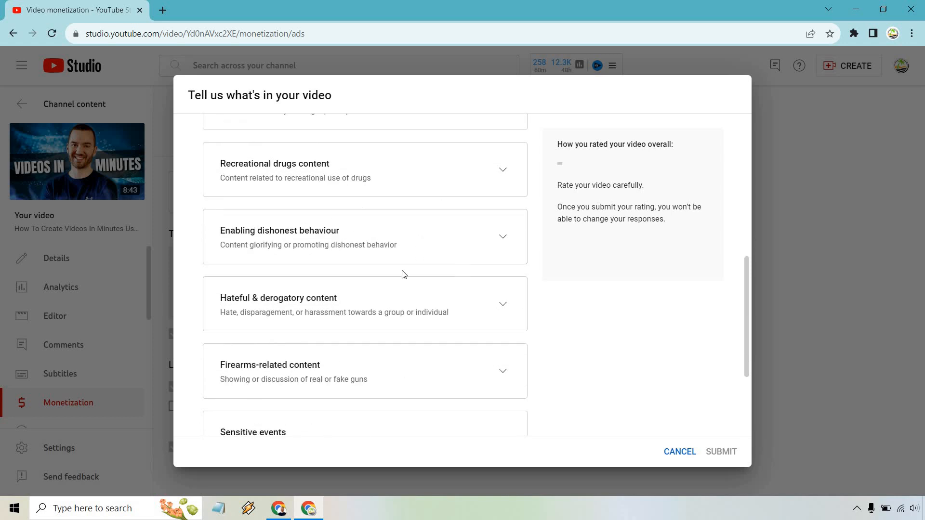
{"action": "scroll", "scroll_direction": "down", "scroll_amount": 3}
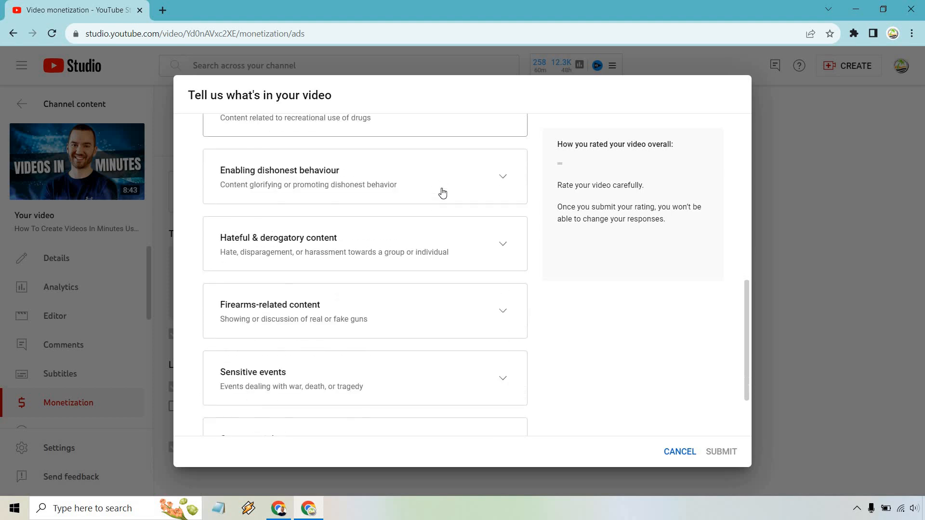
{"action": "scroll", "scroll_direction": "down", "scroll_amount": 3}
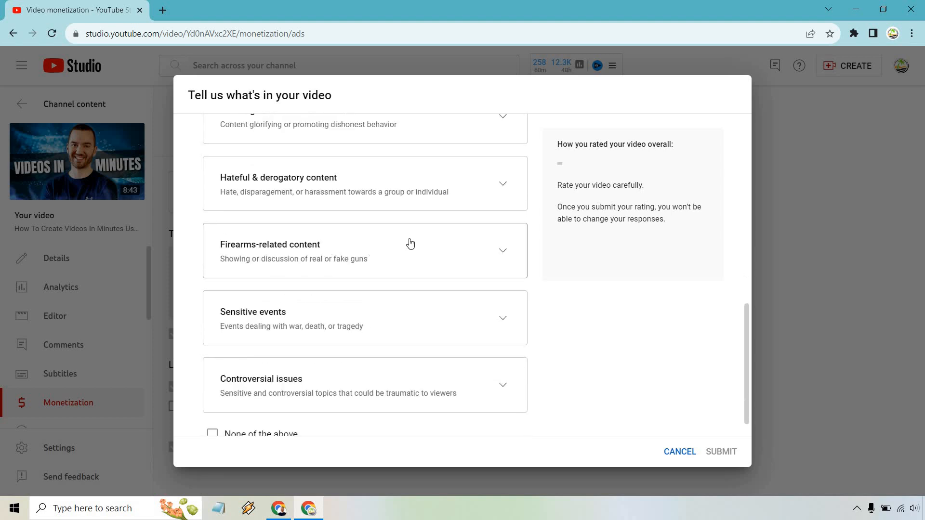
{"action": "scroll", "scroll_direction": "down", "scroll_amount": 3}
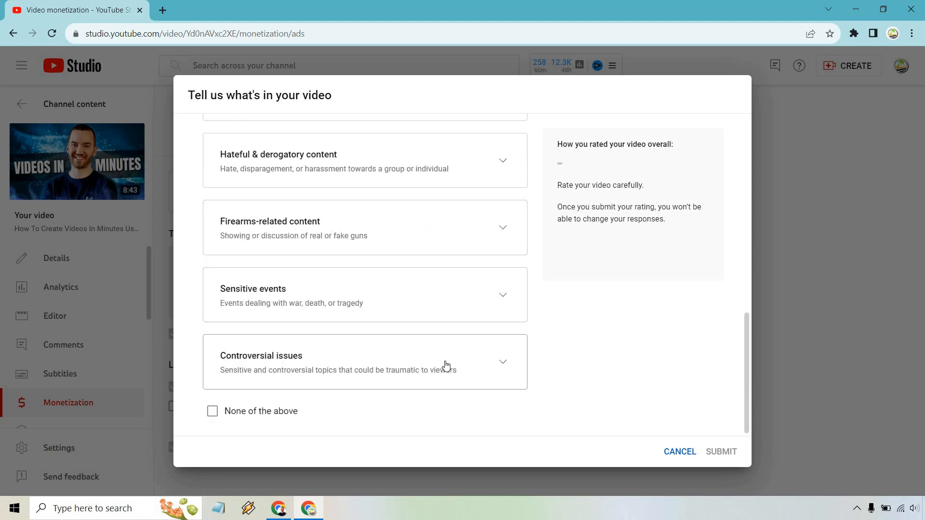
{"action": "scroll", "scroll_direction": "up", "scroll_amount": 3}
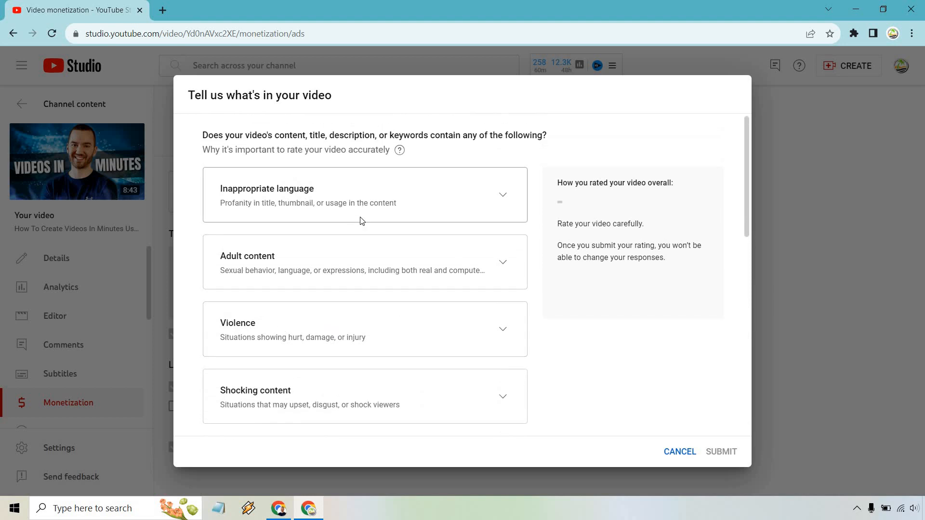
{"action": "scroll", "scroll_direction": "down", "scroll_amount": 3}
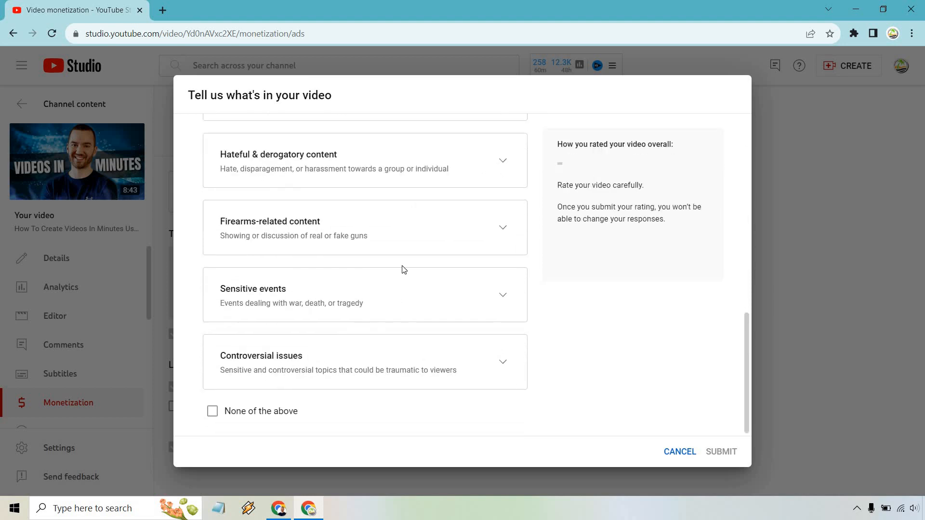
{"action": "left_click", "coordinate": [212, 411]}
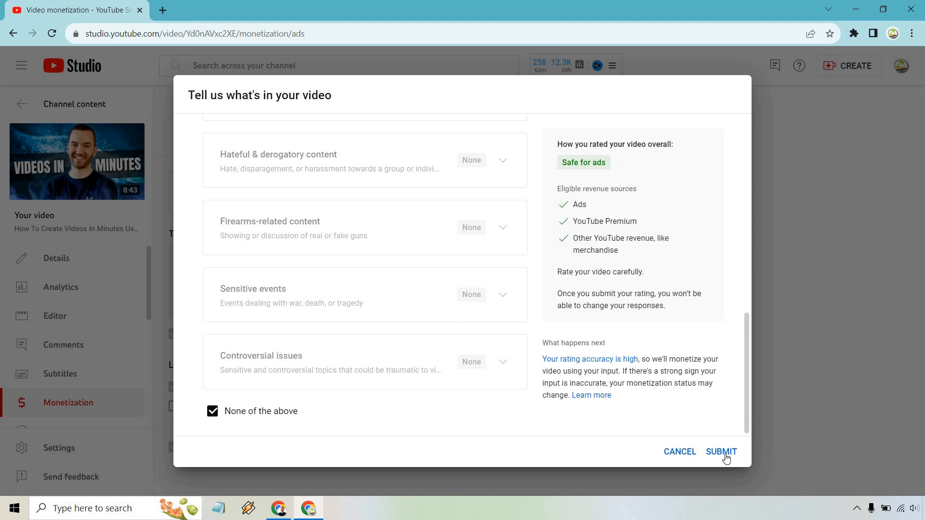
{"action": "mouse_move", "coordinate": [254, 375]}
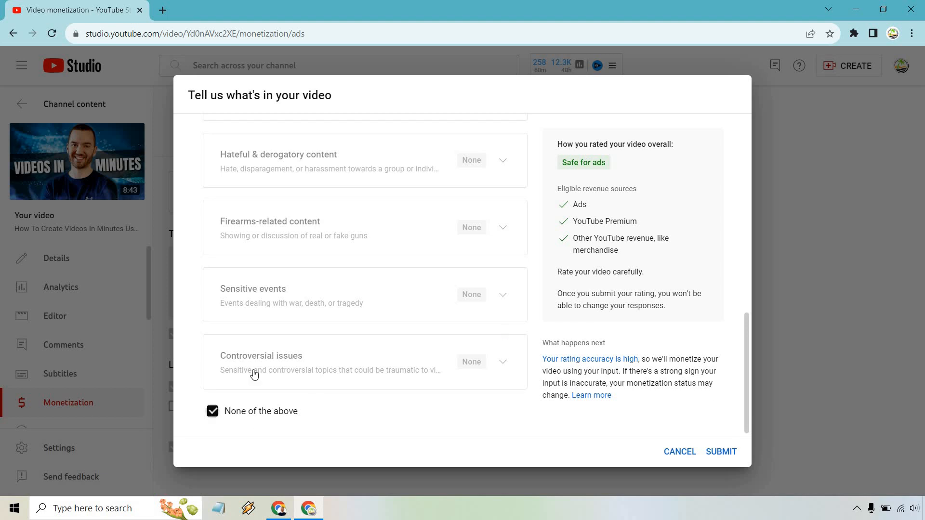
{"action": "left_click", "coordinate": [212, 411]}
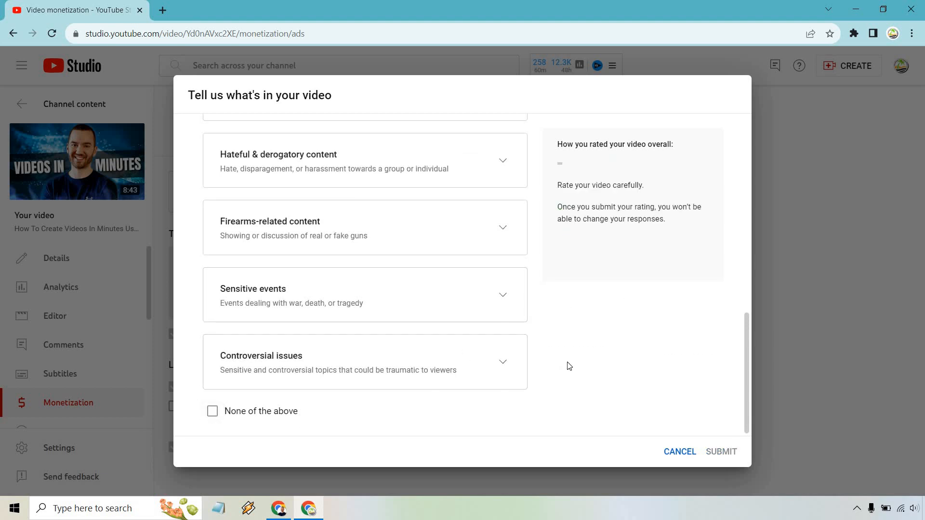
{"action": "left_click", "coordinate": [365, 295]}
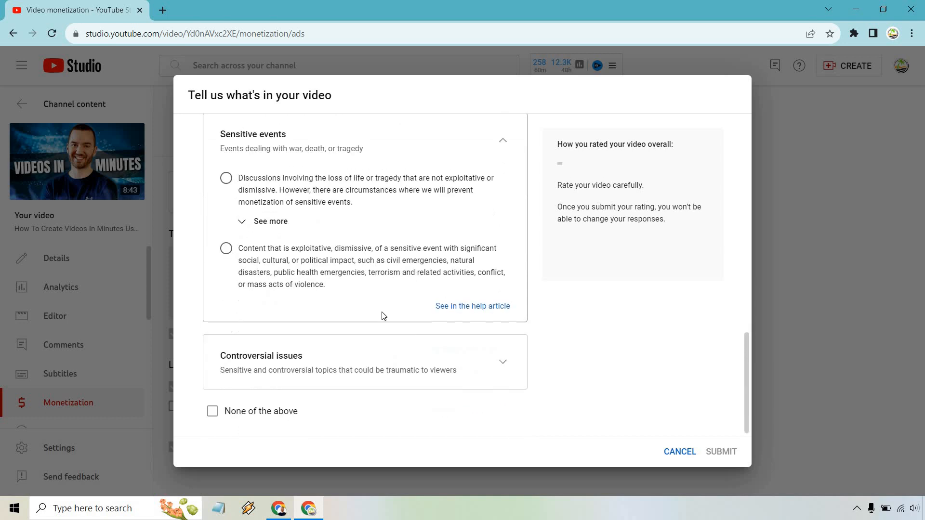
{"action": "mouse_move", "coordinate": [503, 141]}
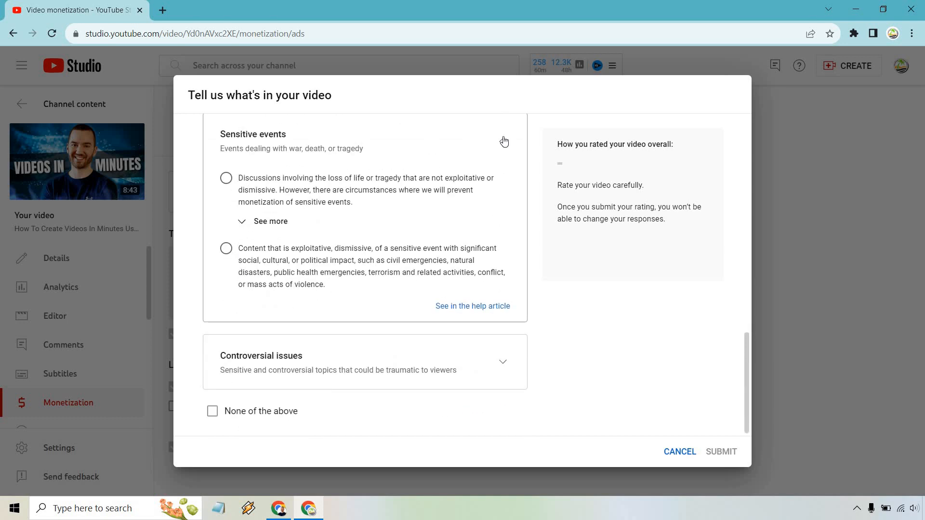
{"action": "left_click", "coordinate": [504, 141]}
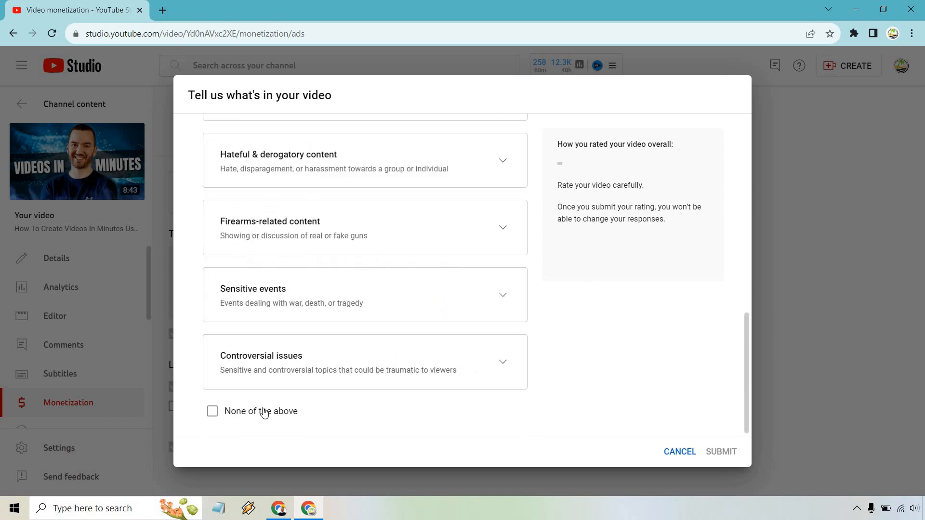
{"action": "left_click", "coordinate": [212, 411]}
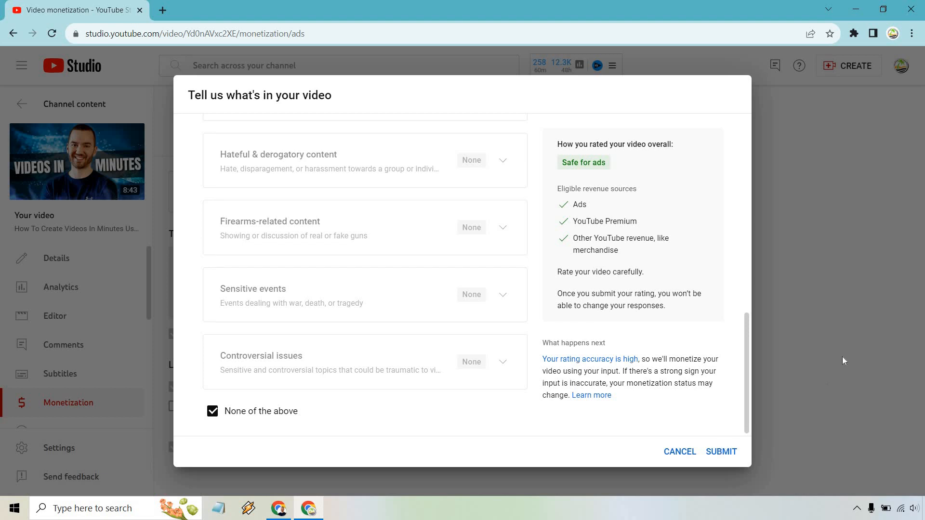